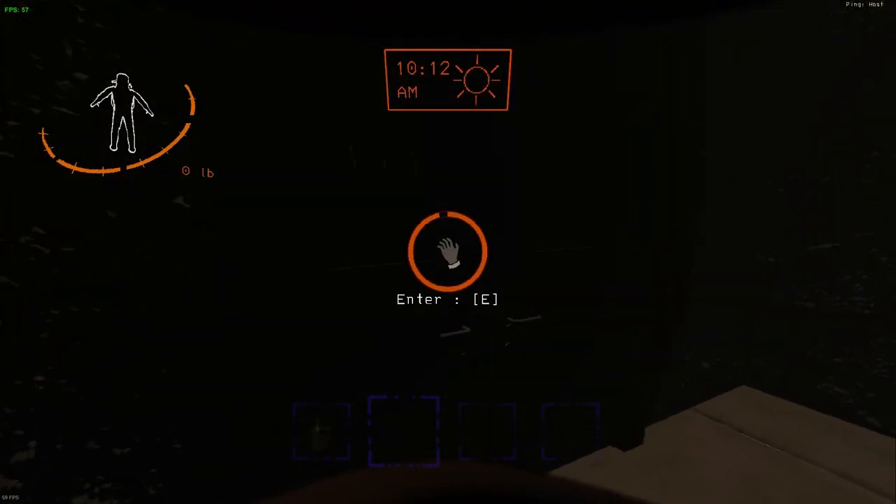
- Enter the facility carrying the 19 lb two-handed bottles
{"action": "key", "text": "e"}
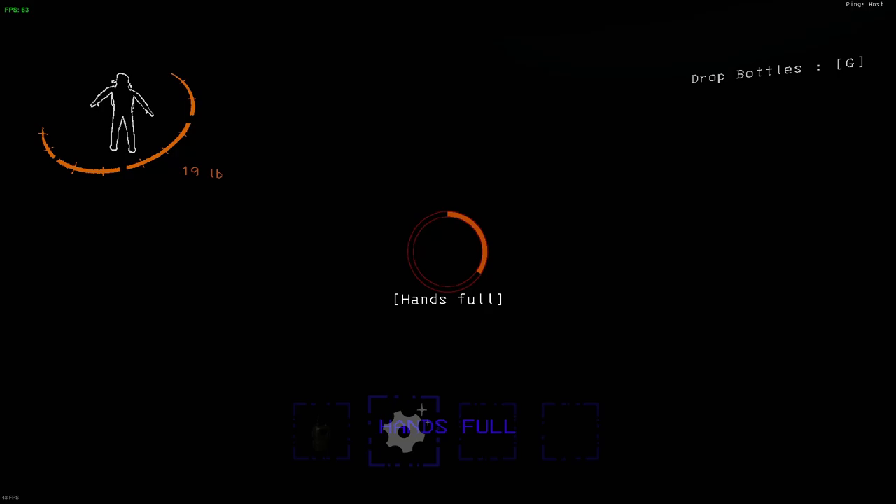
- Drop the bottles with G, bringing carried weight back to 0 lb
{"action": "key", "text": "g"}
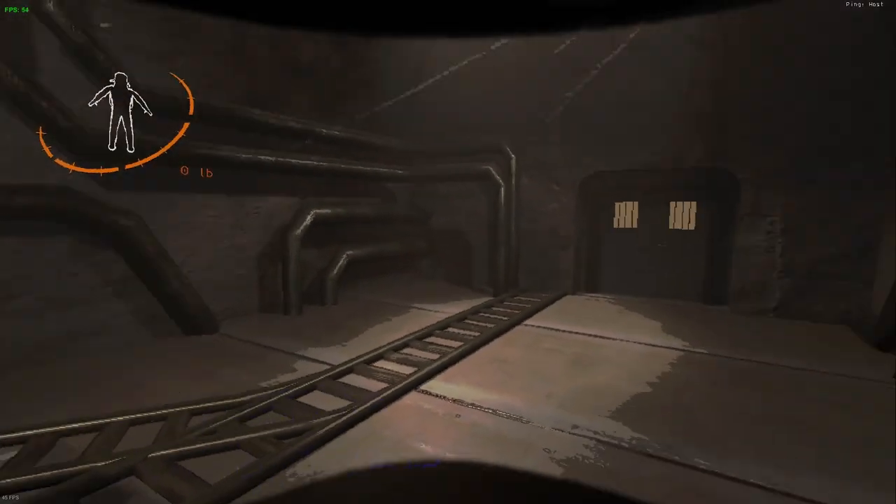
{"action": "mouse_move", "coordinate": [448, 252]}
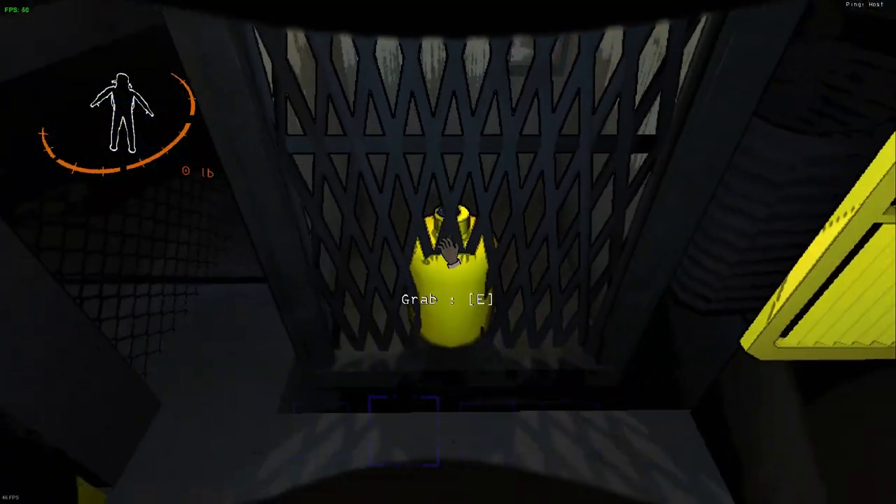
- Open the yellow door past the caged canister to reveal the rocky passage
{"action": "key", "text": "e"}
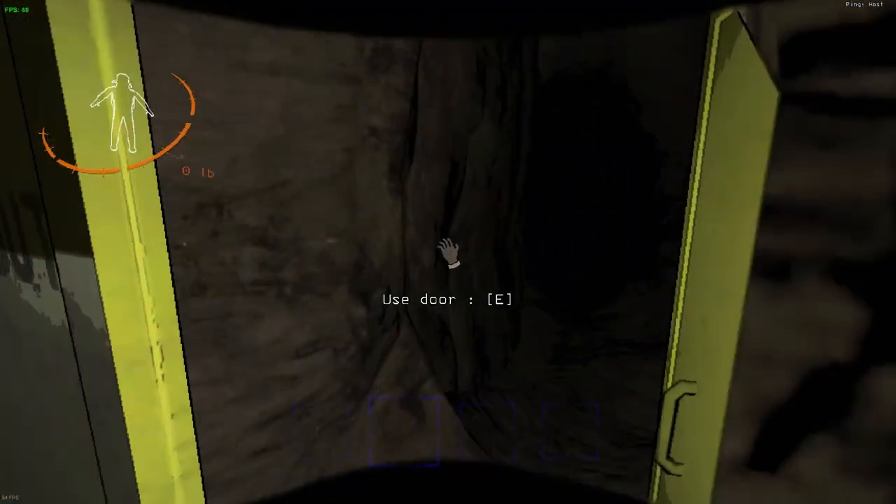
- Grab the 11 lb gear scrap and head to the yellow door by the railing
{"action": "key", "text": "e"}
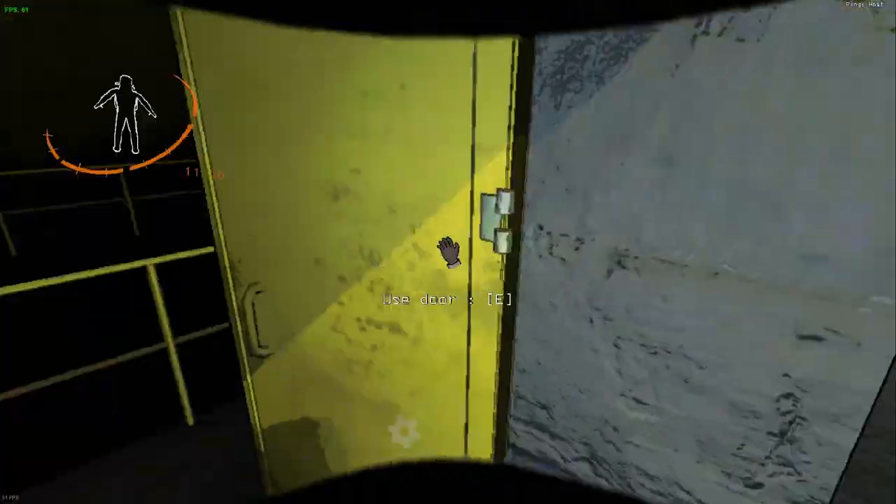
- Open the yellow door beside the railing and step into the dark tunnel
{"action": "key", "text": "e"}
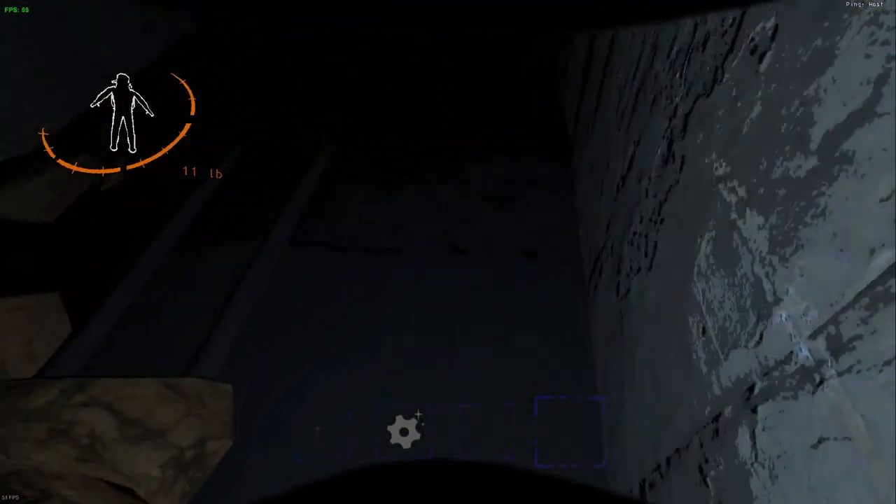
{"action": "mouse_move", "coordinate": [448, 252]}
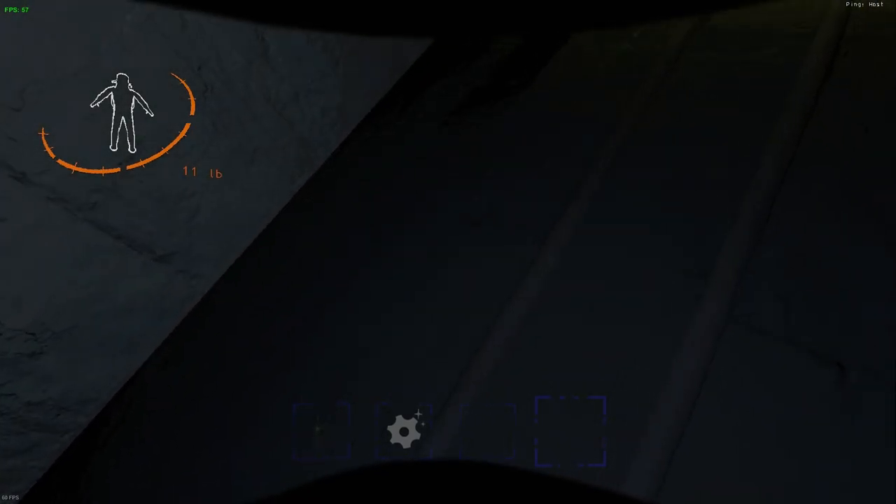